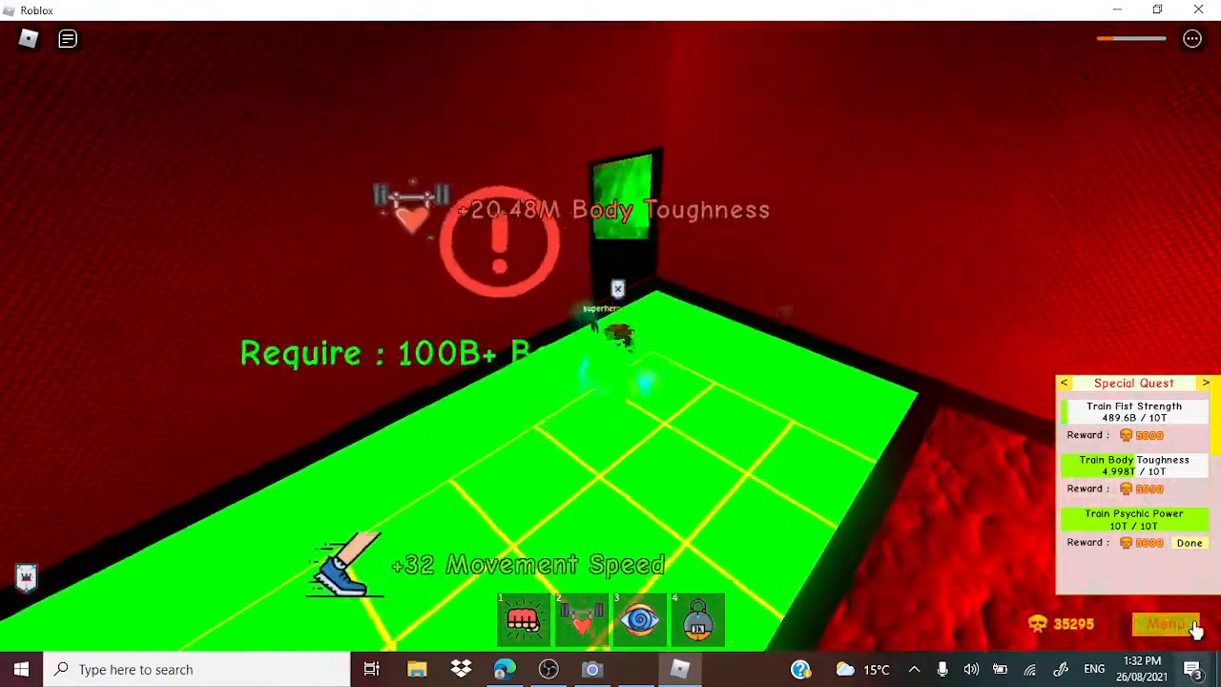
# - View the Info stats panel showing Body Toughness at 4.998T of 10T, then close it
pyautogui.click(1167, 623)
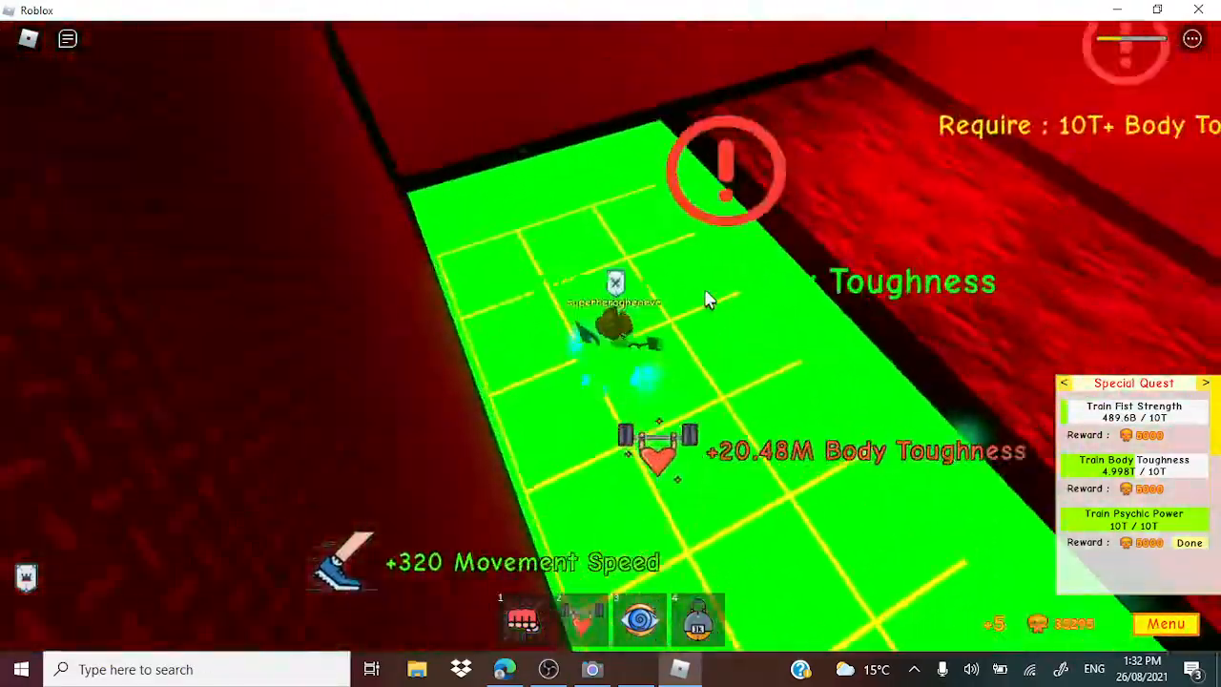
pyautogui.click(1165, 623)
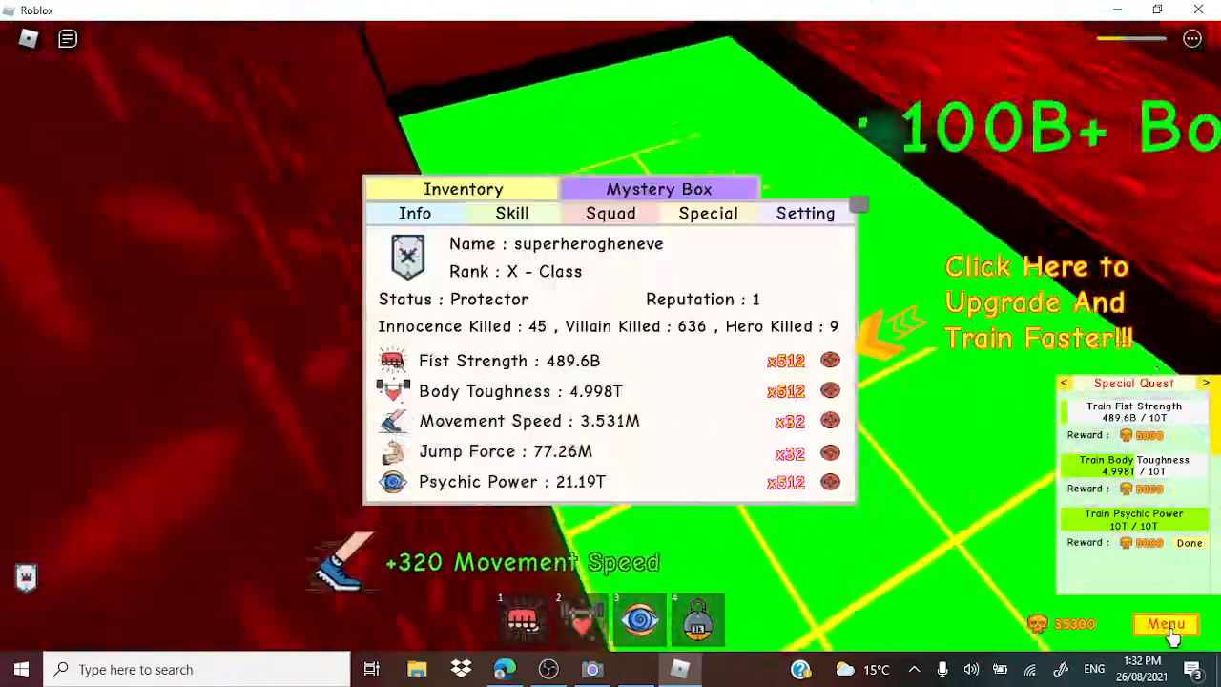
pyautogui.click(1168, 643)
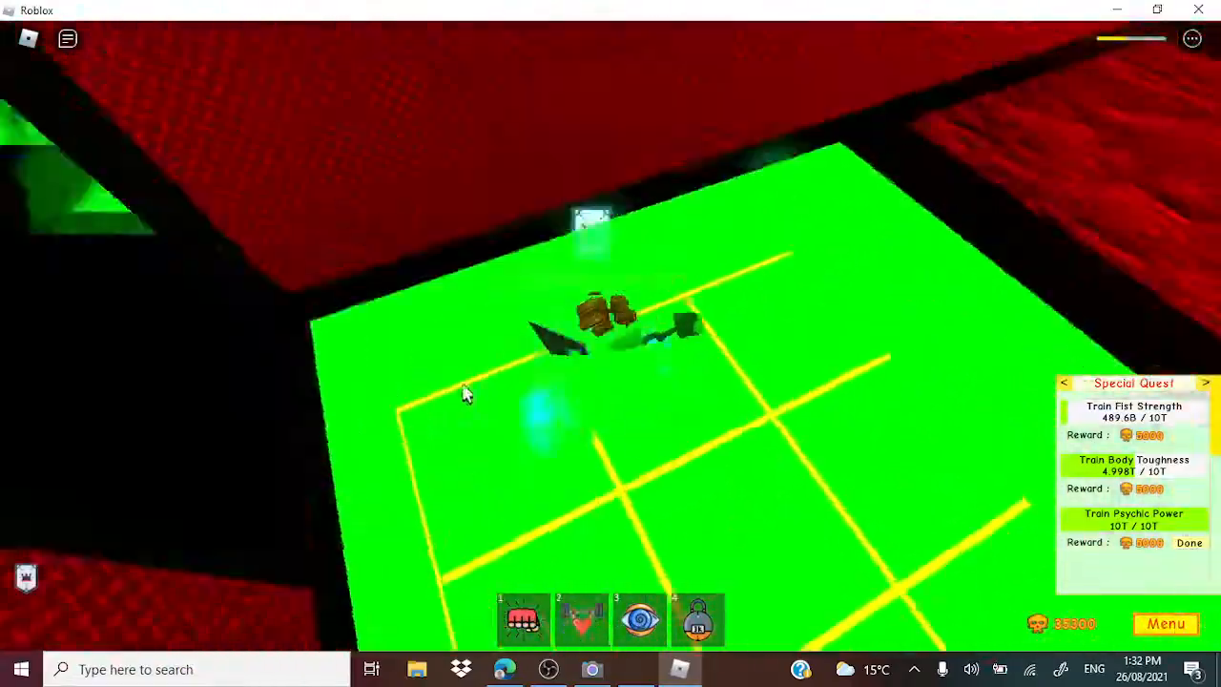
# - Resume Body Toughness training from hotbar slot 2, still at 4.998T of 10T
pyautogui.click(1167, 623)
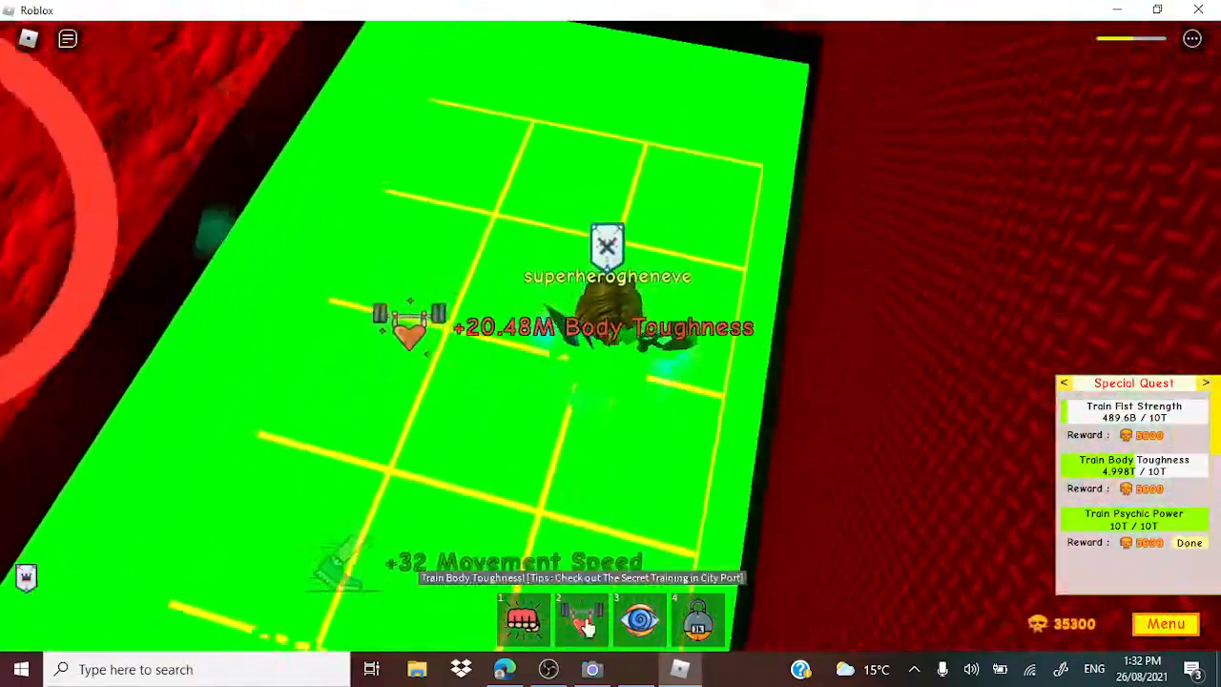
pyautogui.click(549, 670)
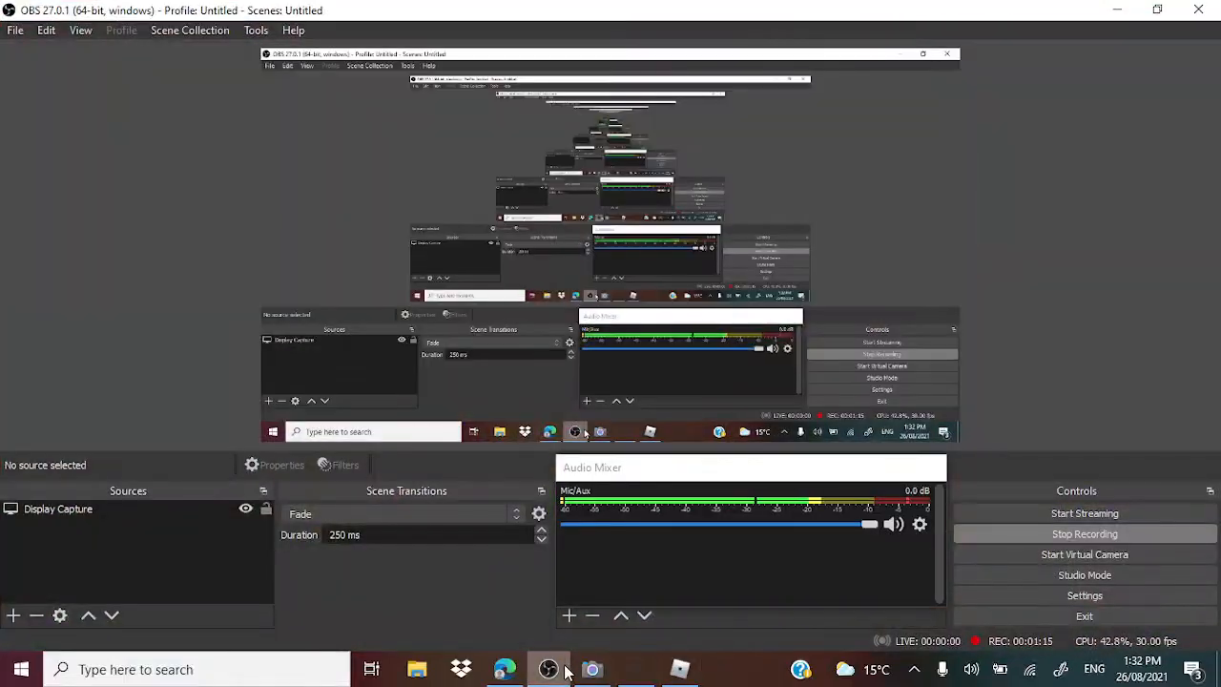